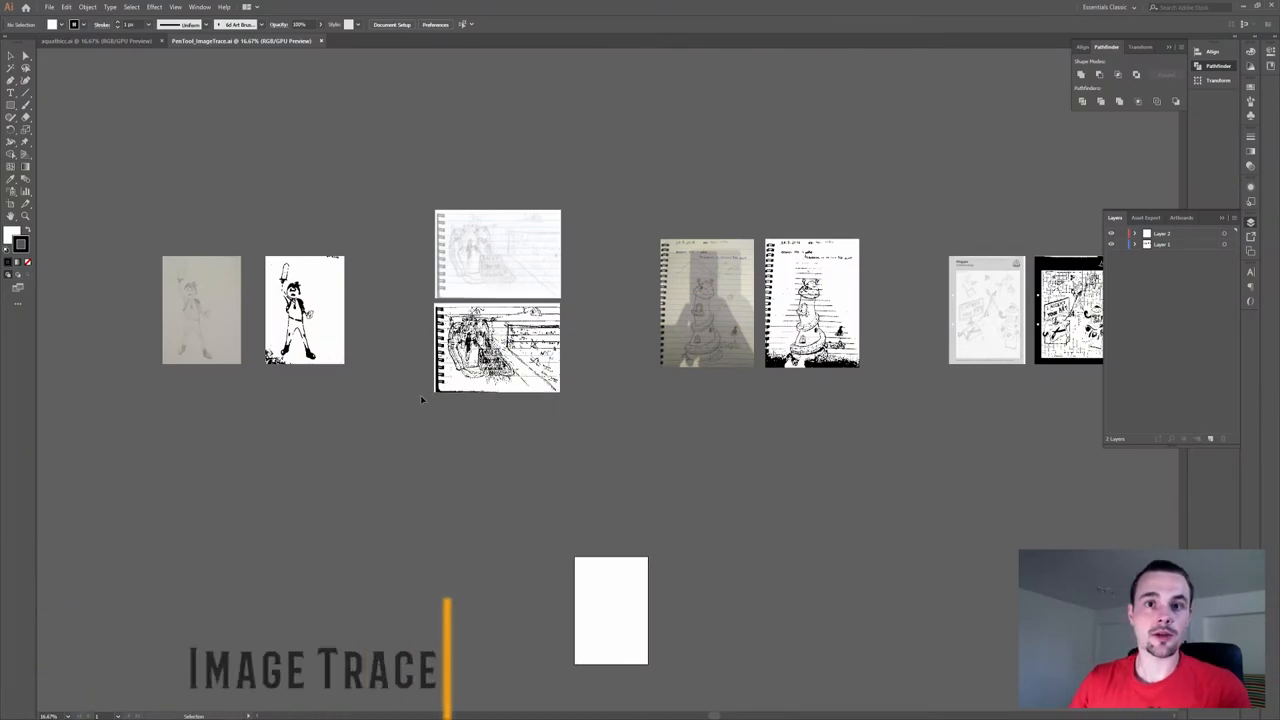
Step: Select the placed notebook photo and image-trace it with the Default preset
{"action": "left_click", "coordinate": [200, 310]}
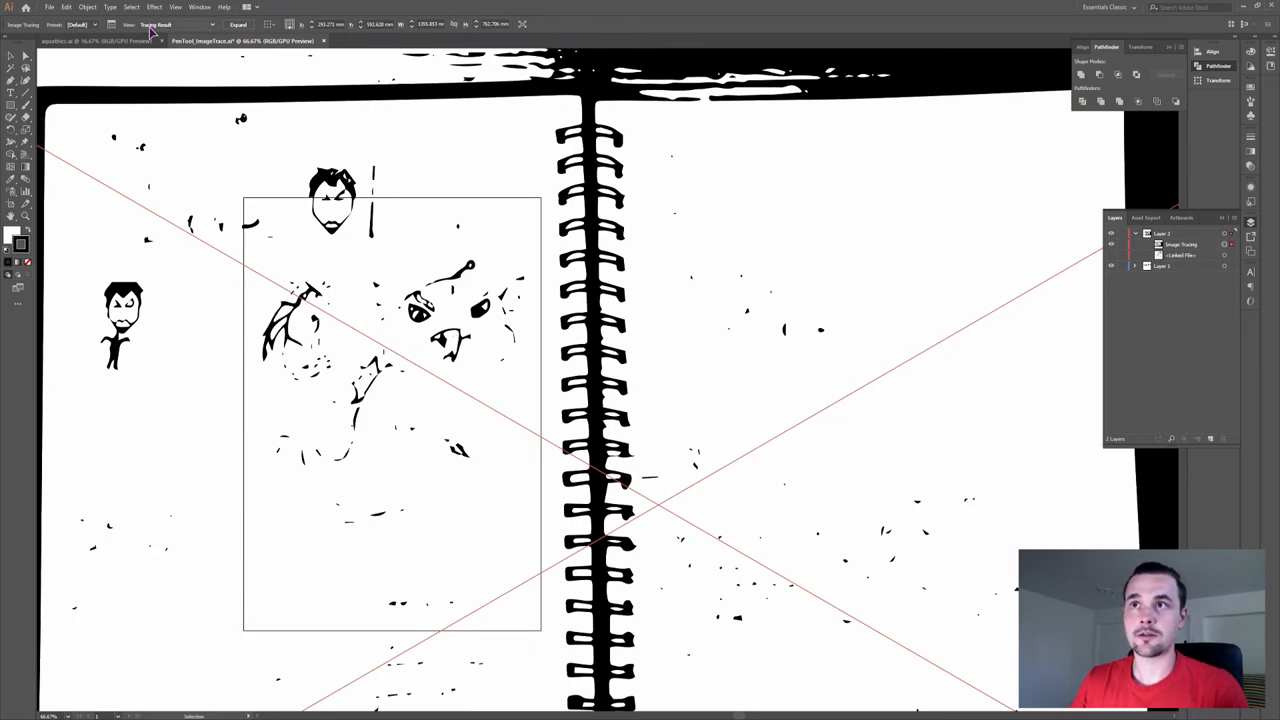
Step: Open the Image Trace panel and trace the cropped creature sketch in Black and White
{"action": "left_click", "coordinate": [113, 24]}
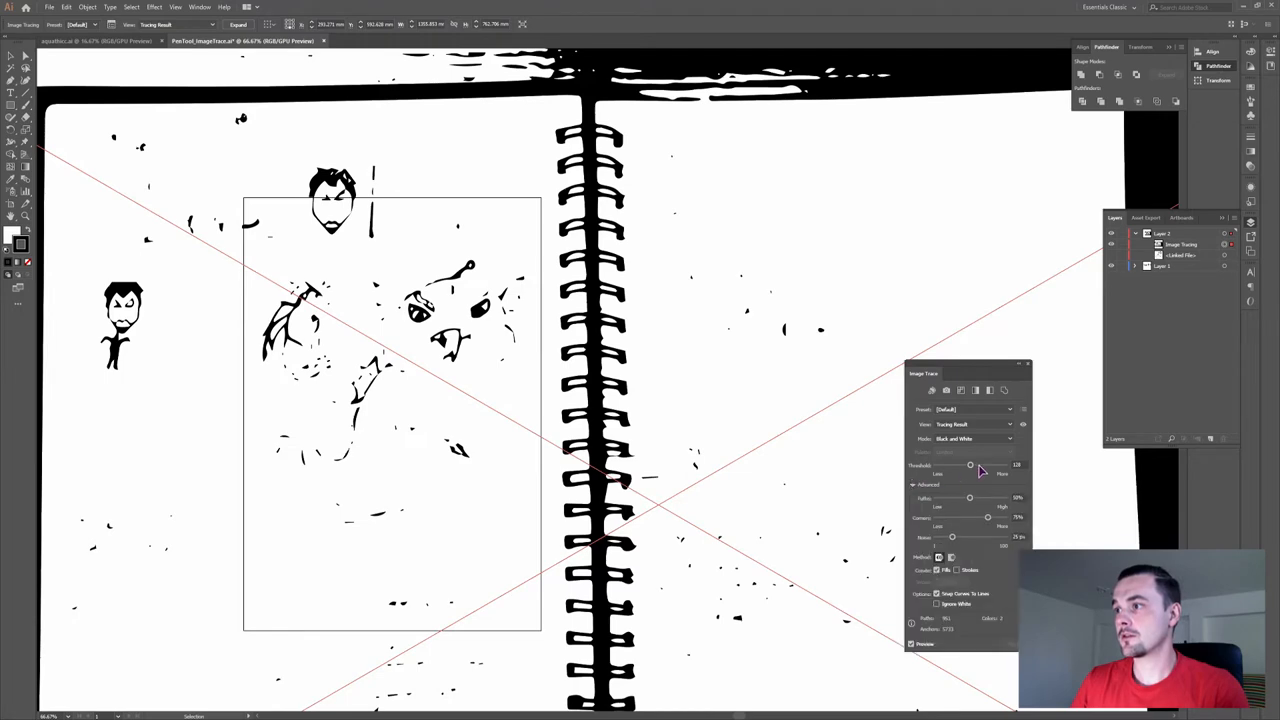
{"action": "left_click_drag", "start_coordinate": [970, 465], "coordinate": [979, 465]}
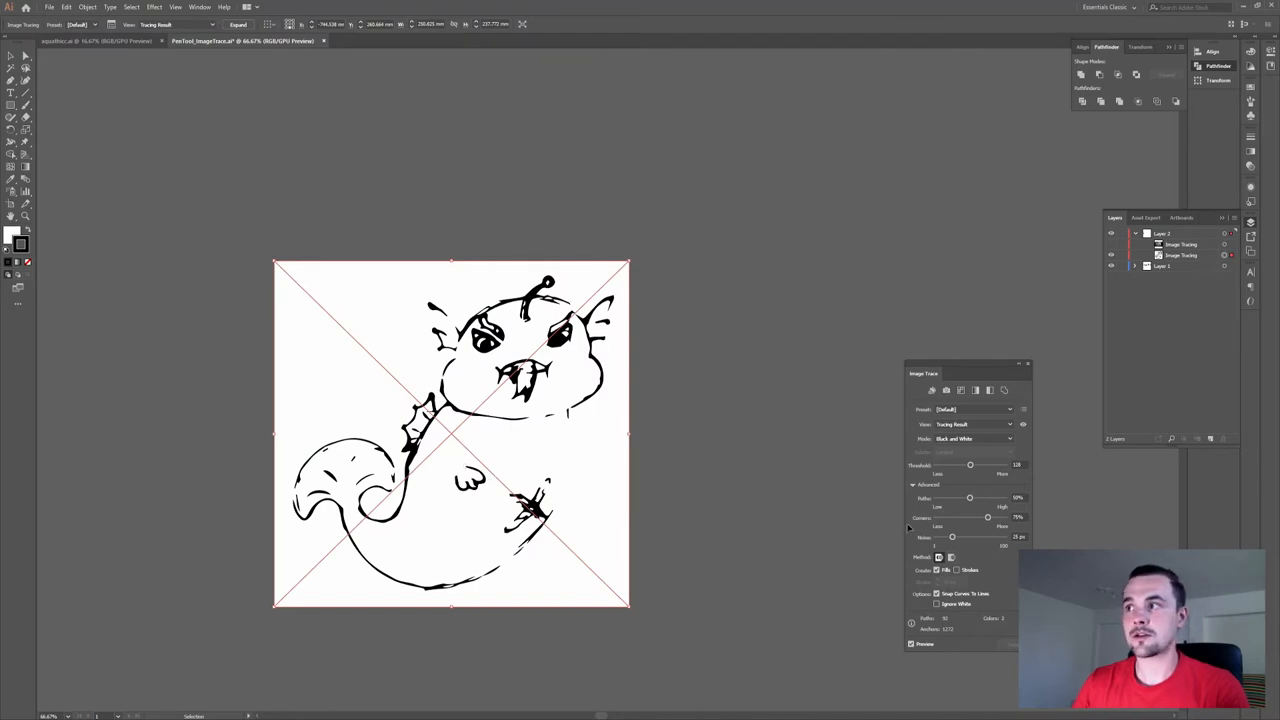
Step: Drag the Image Trace threshold up from 128 to about 170 for bolder creature lines
{"action": "left_click_drag", "start_coordinate": [970, 465], "coordinate": [980, 465]}
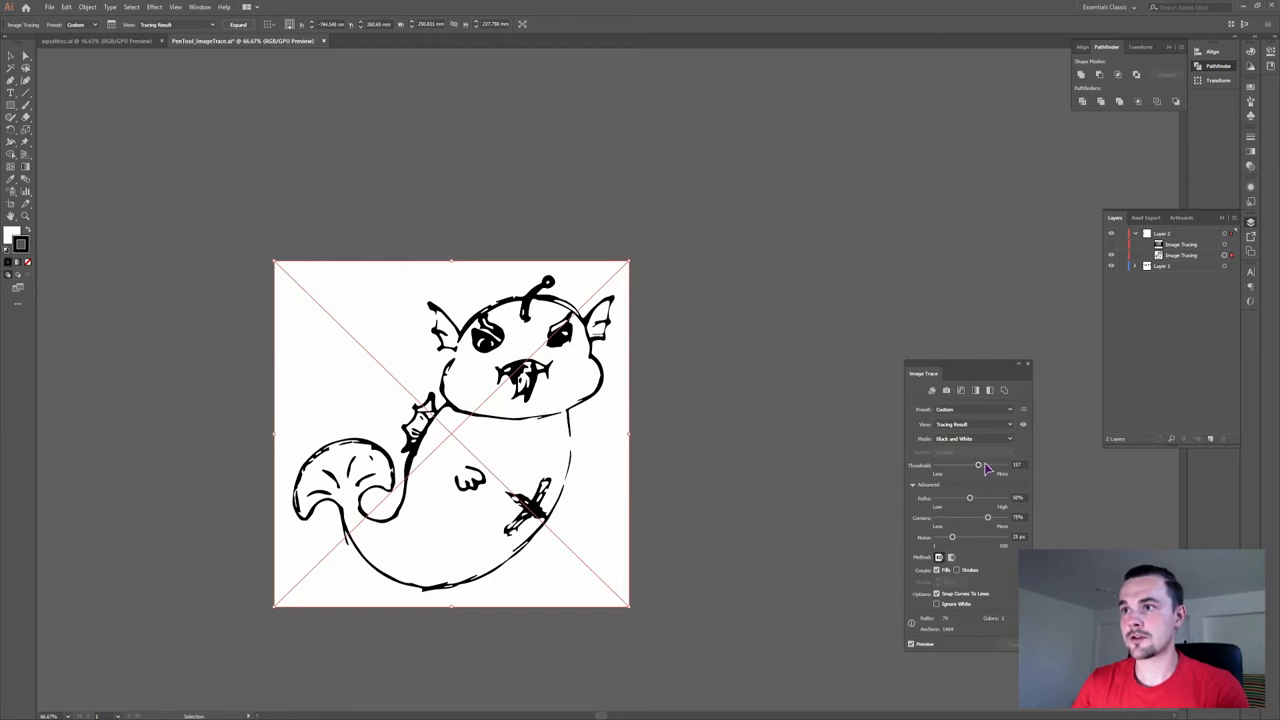
{"action": "left_click_drag", "start_coordinate": [978, 465], "coordinate": [982, 465]}
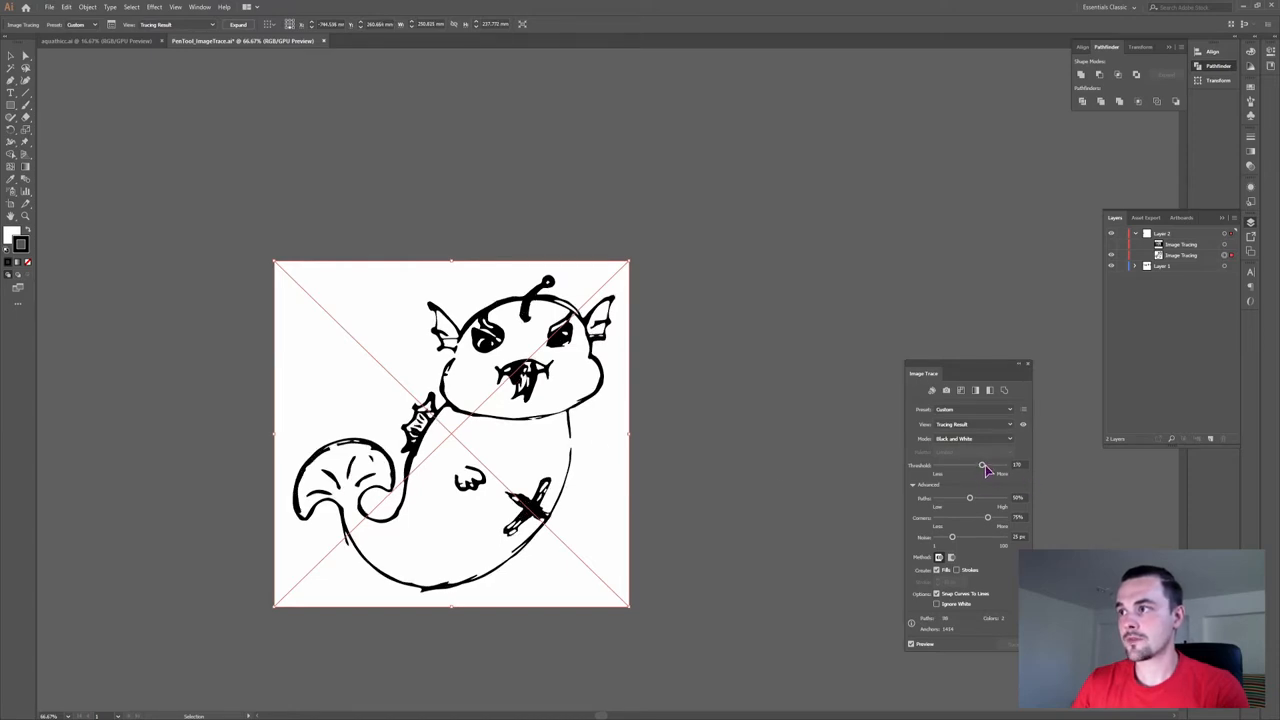
{"action": "left_click_drag", "start_coordinate": [980, 465], "coordinate": [986, 465]}
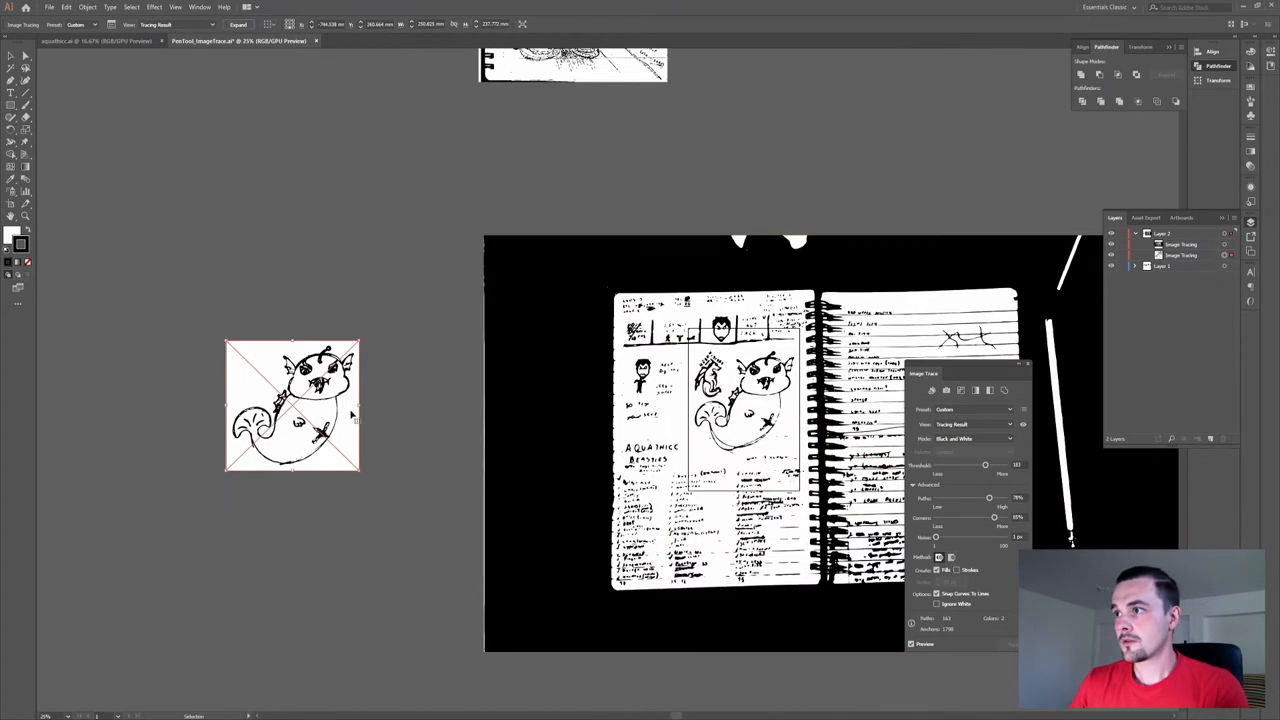
{"action": "left_click_drag", "start_coordinate": [292, 405], "coordinate": [510, 405]}
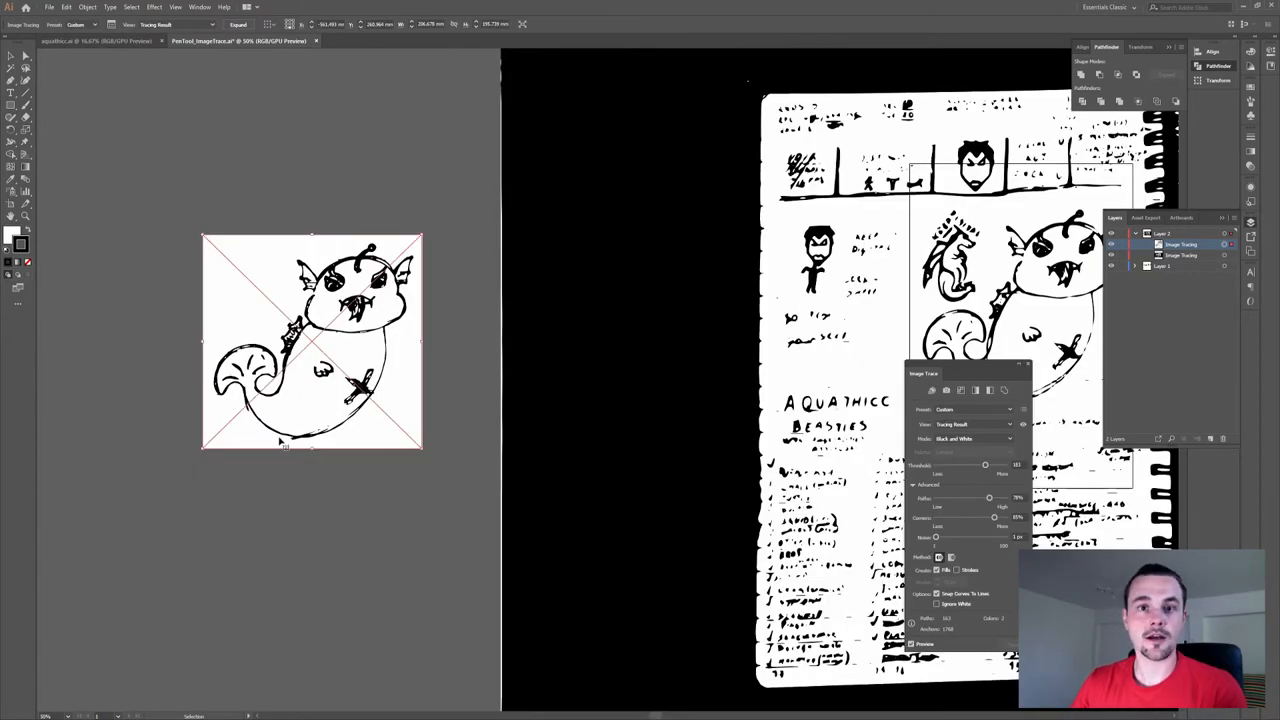
{"action": "mouse_move", "coordinate": [385, 430]}
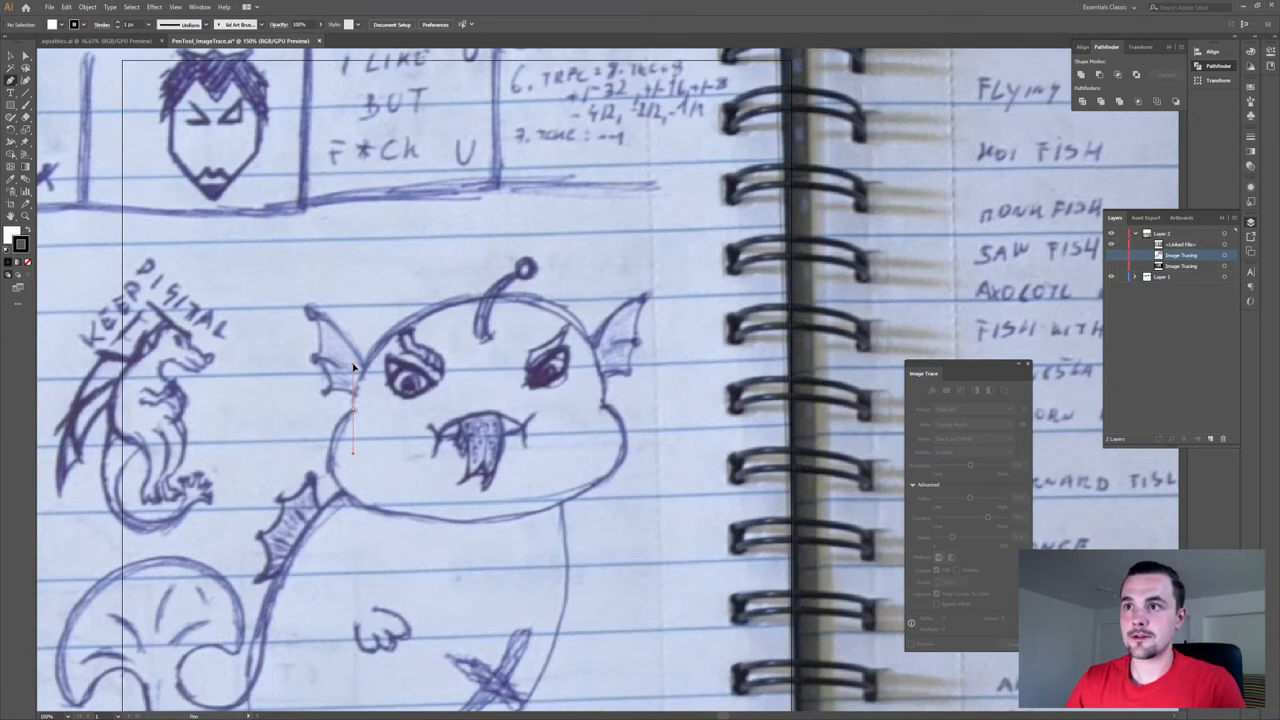
Step: Place a first anchor and a curved anchor along the creature's head outline
{"action": "left_click", "coordinate": [490, 300]}
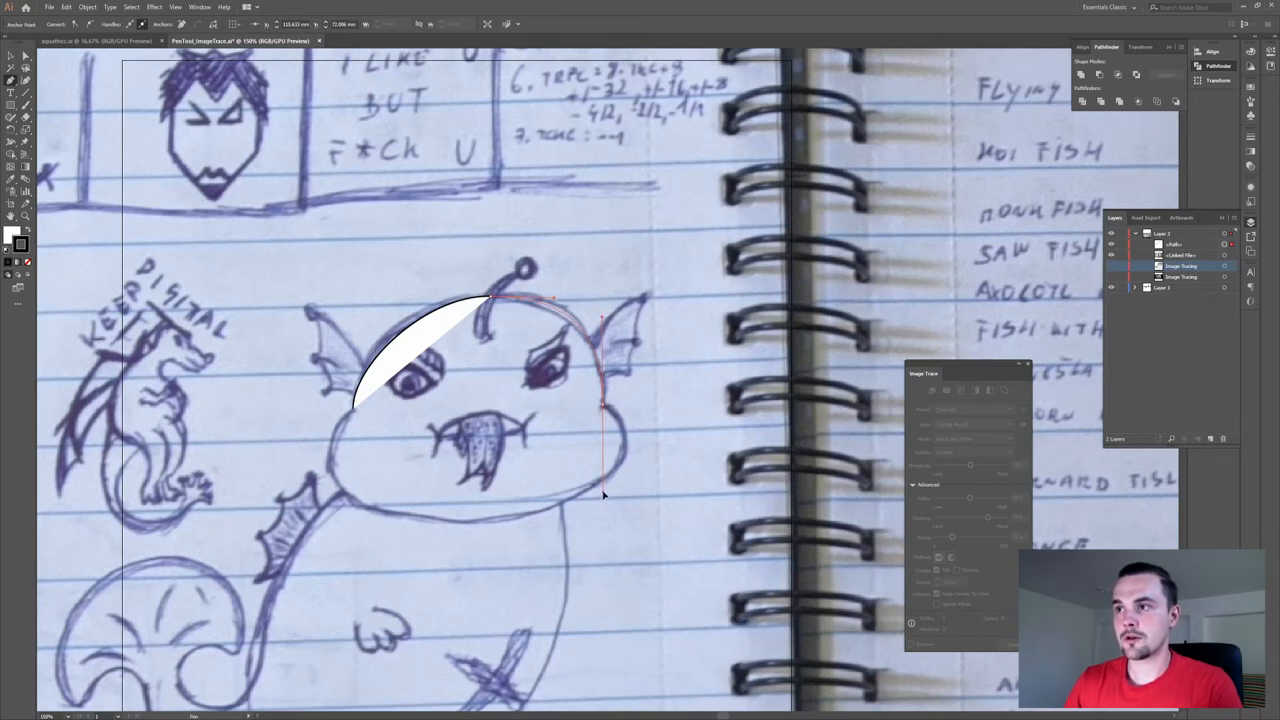
{"action": "left_click_drag", "start_coordinate": [603, 495], "coordinate": [628, 405]}
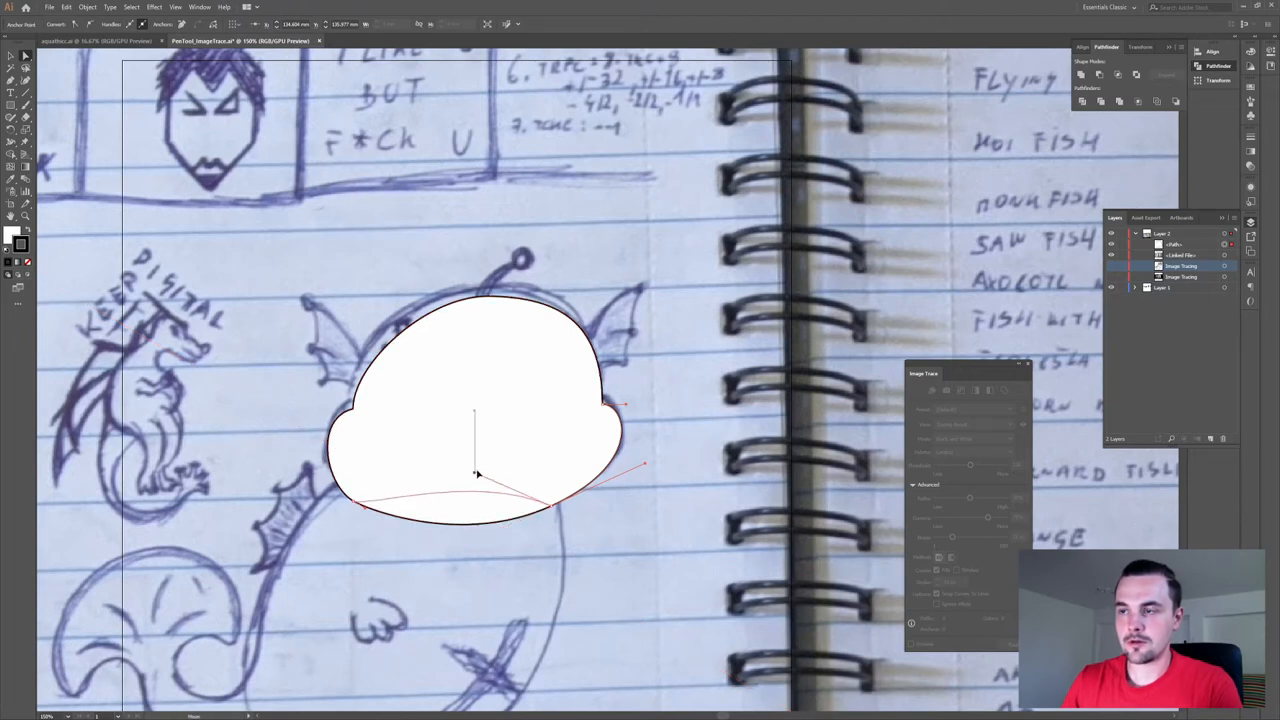
Step: Reshape the curve along the bottom of the creature's head
{"action": "left_click_drag", "start_coordinate": [478, 475], "coordinate": [497, 395]}
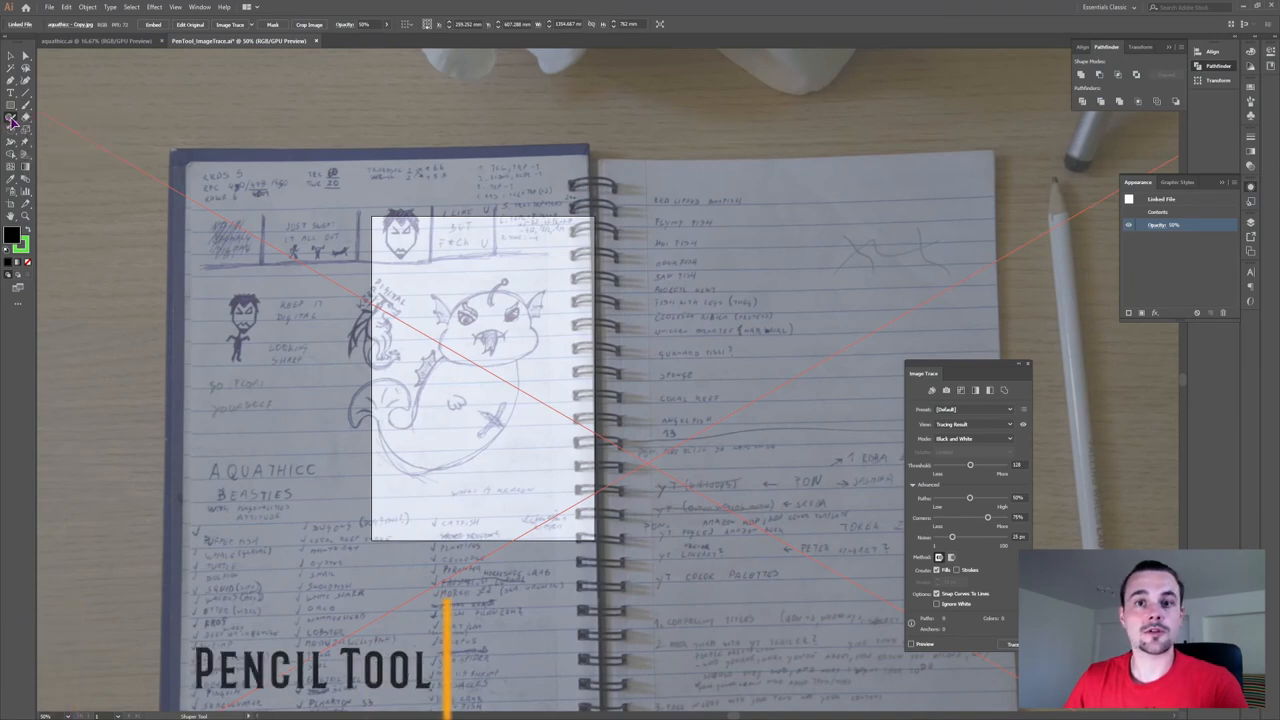
Step: Switch to the Pencil tool to sketch the creature in blue
{"action": "left_click", "coordinate": [14, 118]}
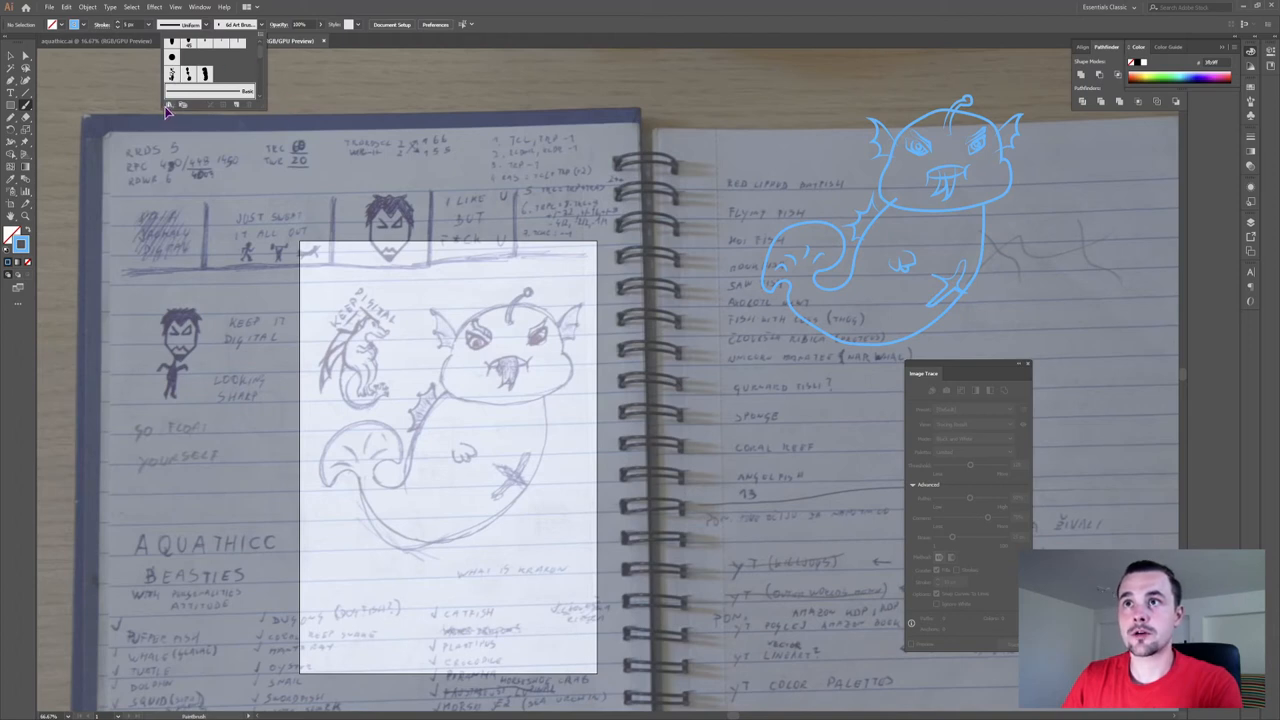
Step: Load a brush library from the Brushes panel and paint a stroke over the photo
{"action": "left_click", "coordinate": [170, 105]}
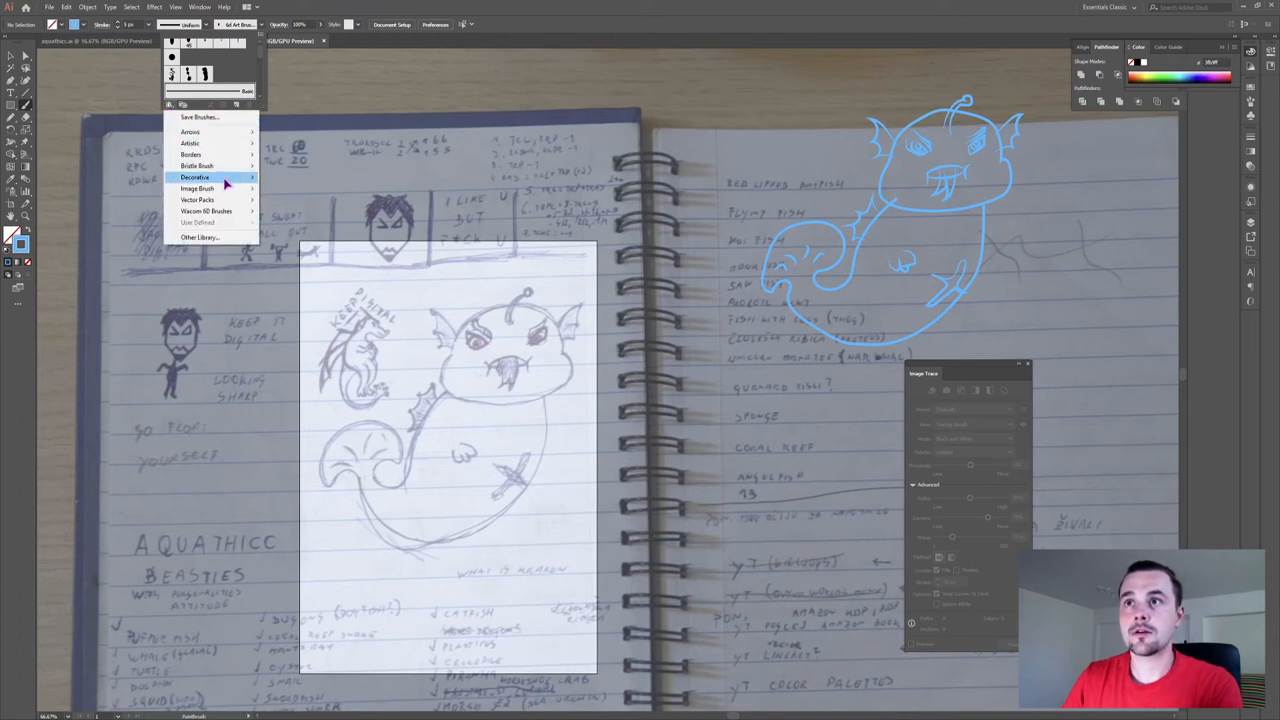
{"action": "mouse_move", "coordinate": [190, 143]}
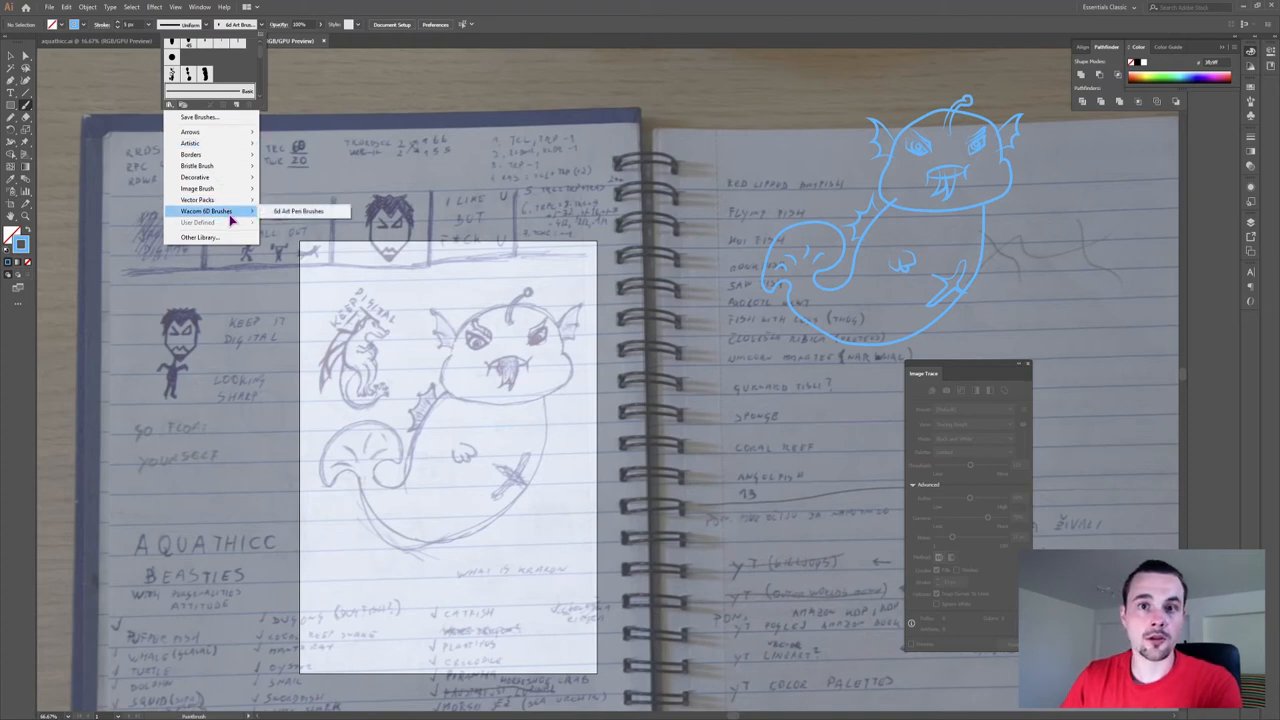
{"action": "mouse_move", "coordinate": [298, 211]}
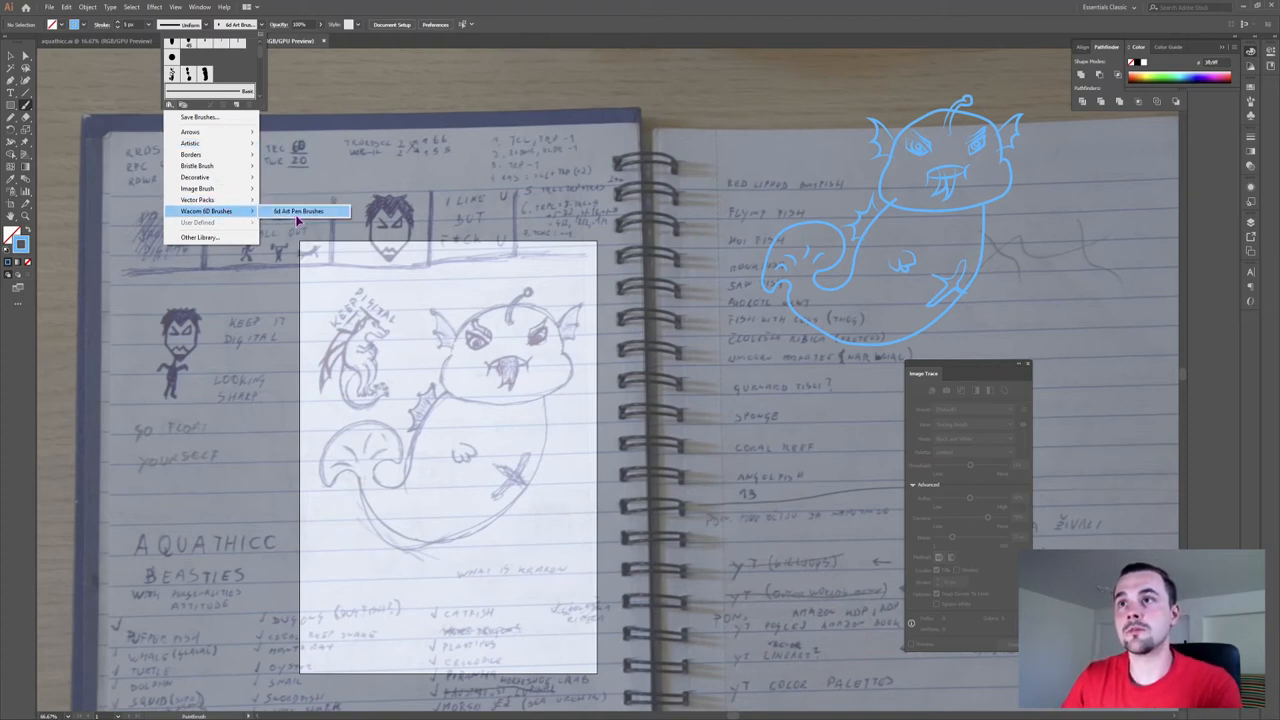
{"action": "left_click", "coordinate": [298, 211]}
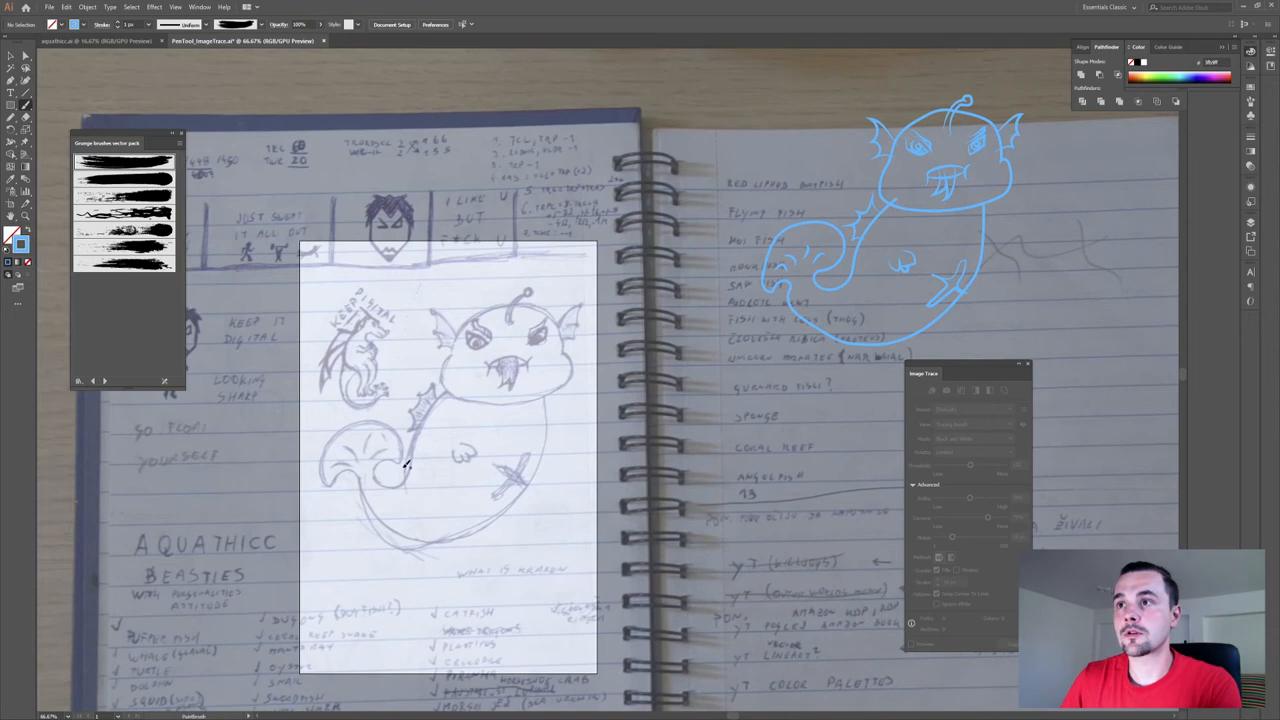
{"action": "left_click_drag", "start_coordinate": [410, 295], "coordinate": [400, 435]}
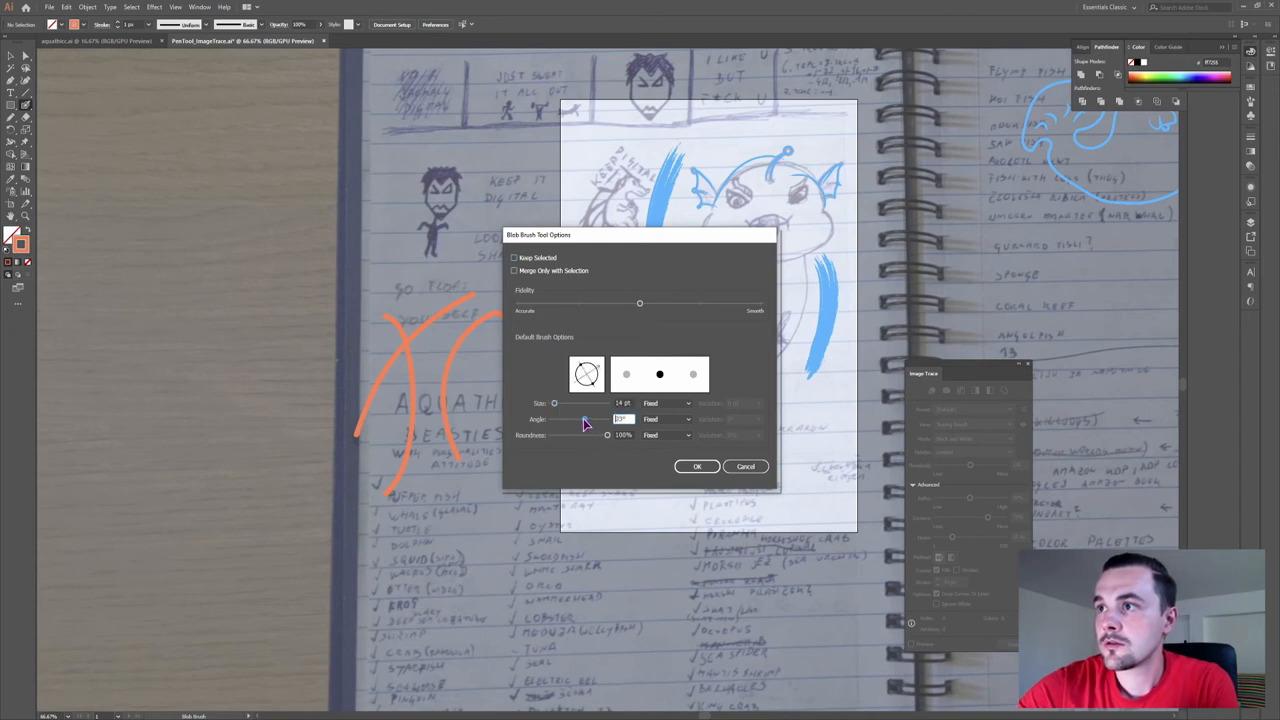
Step: Set the Blob Brush tip to 36% roundness and an adjusted angle
{"action": "left_click_drag", "start_coordinate": [607, 435], "coordinate": [571, 435]}
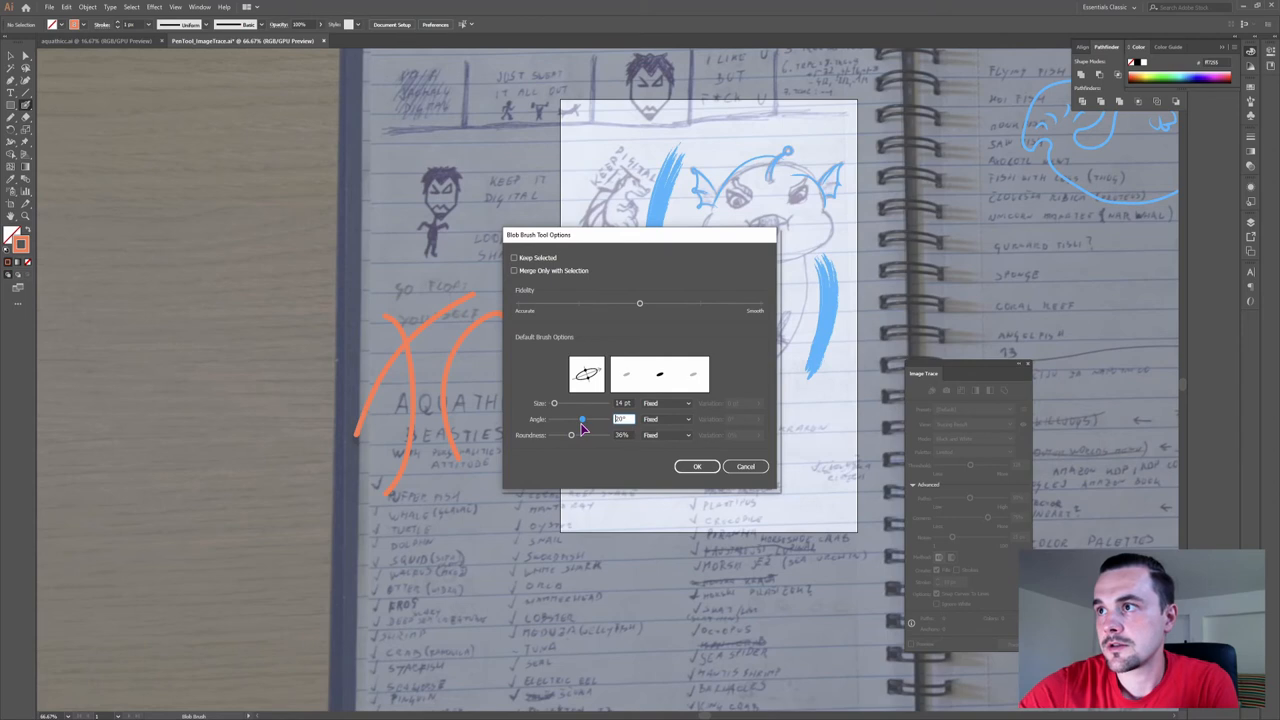
{"action": "left_click", "coordinate": [697, 466]}
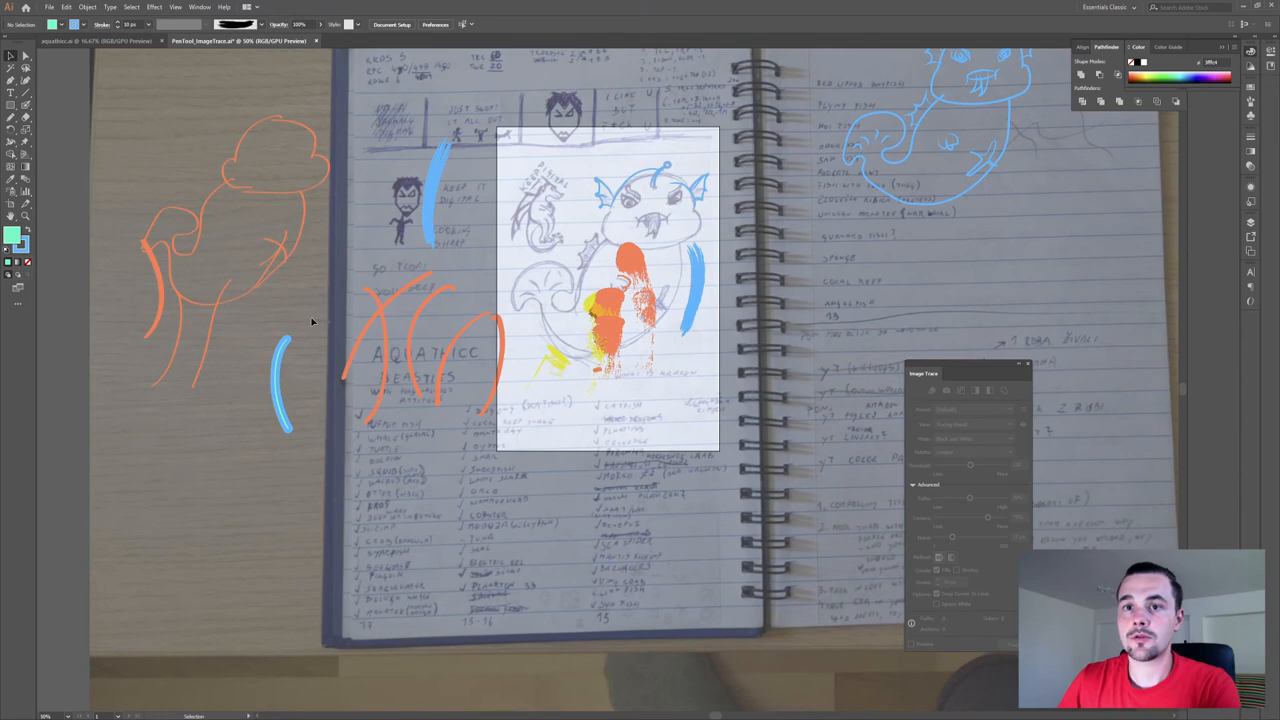
{"action": "mouse_move", "coordinate": [334, 307]}
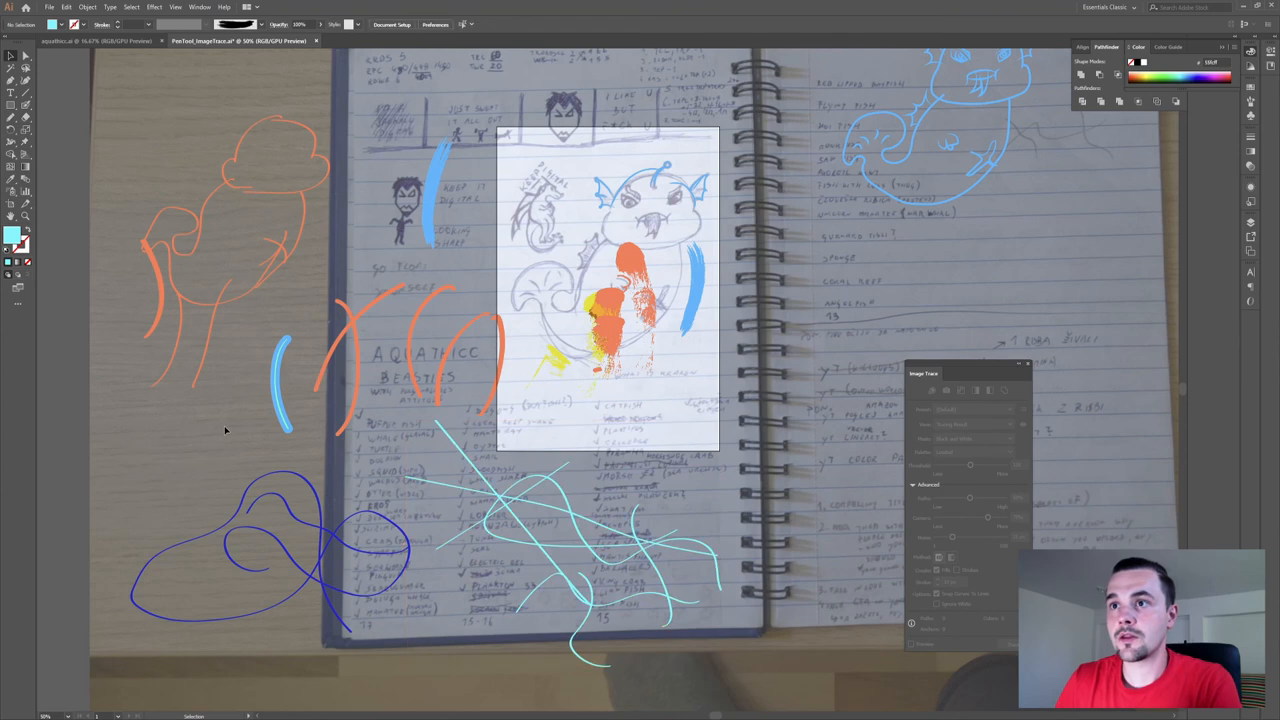
{"action": "mouse_move", "coordinate": [360, 358]}
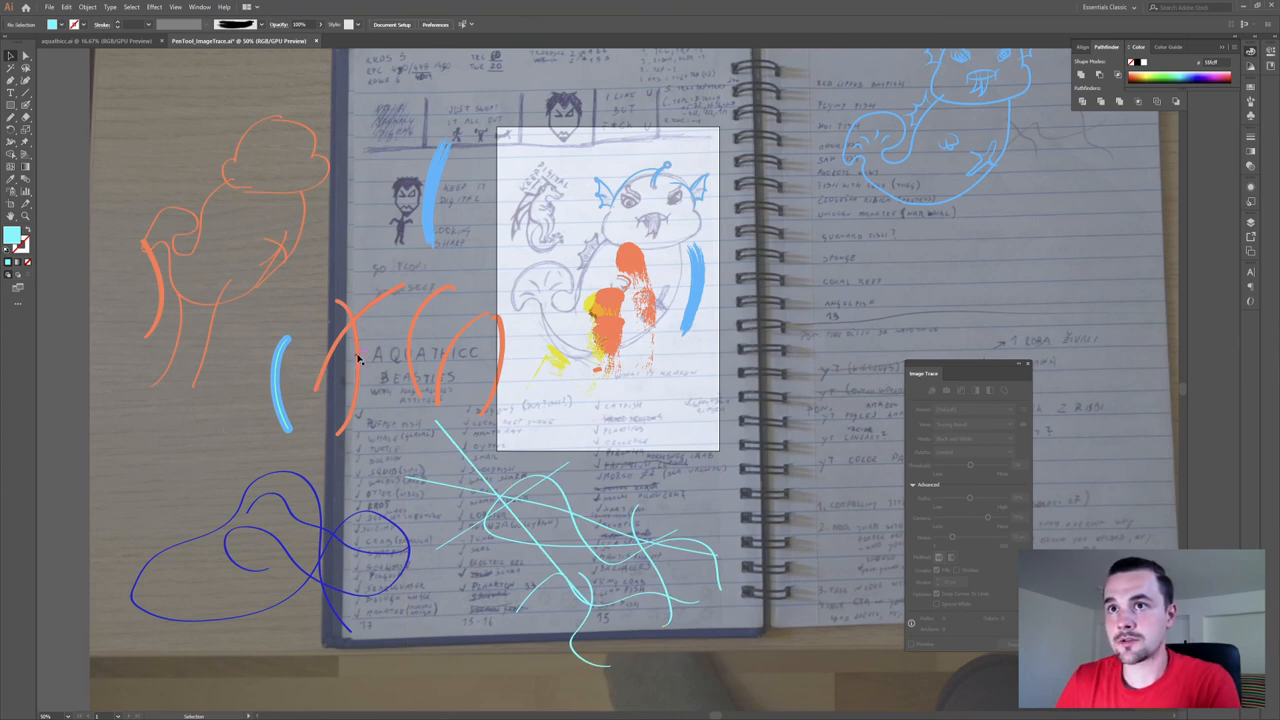